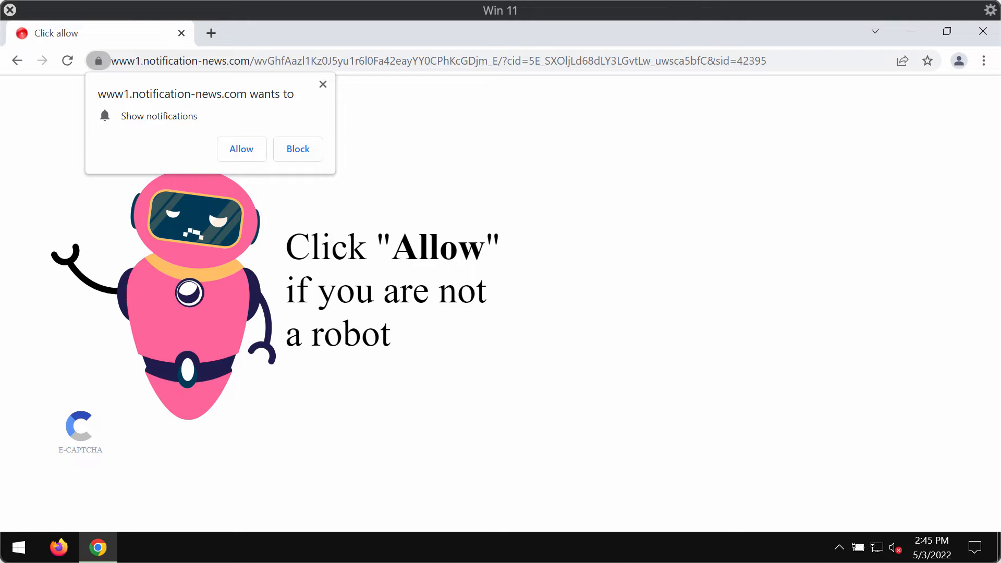
pyautogui.moveTo(268, 160)
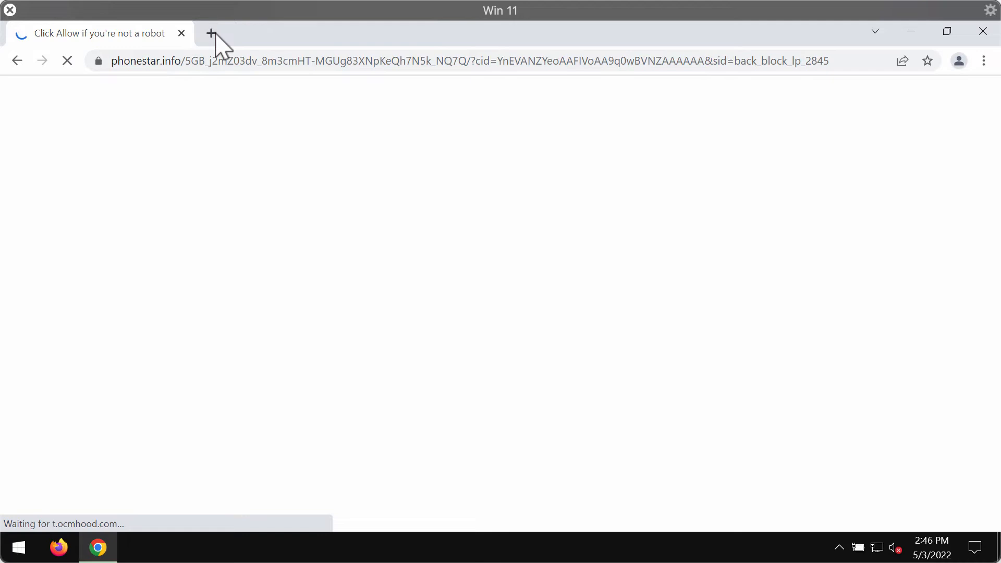
# Step: Open a fresh New Tab and close the spam 'Click Allow' notification tab
pyautogui.click(214, 33)
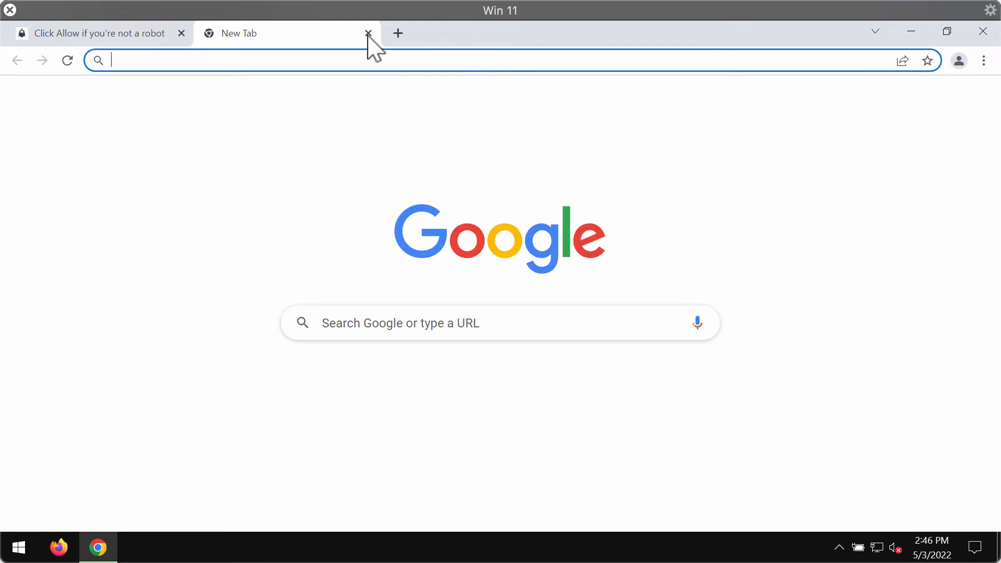
pyautogui.click(368, 33)
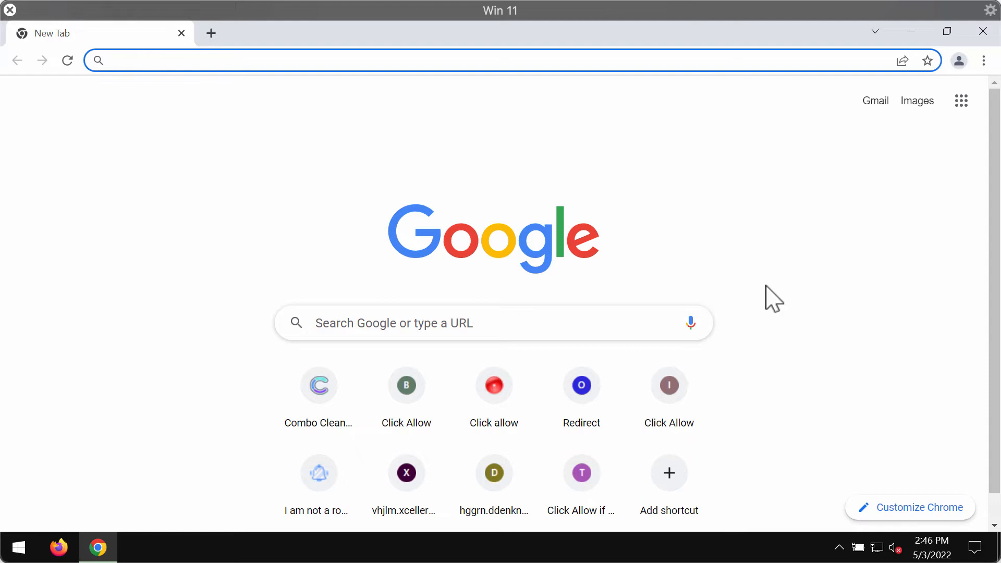
pyautogui.moveTo(729, 186)
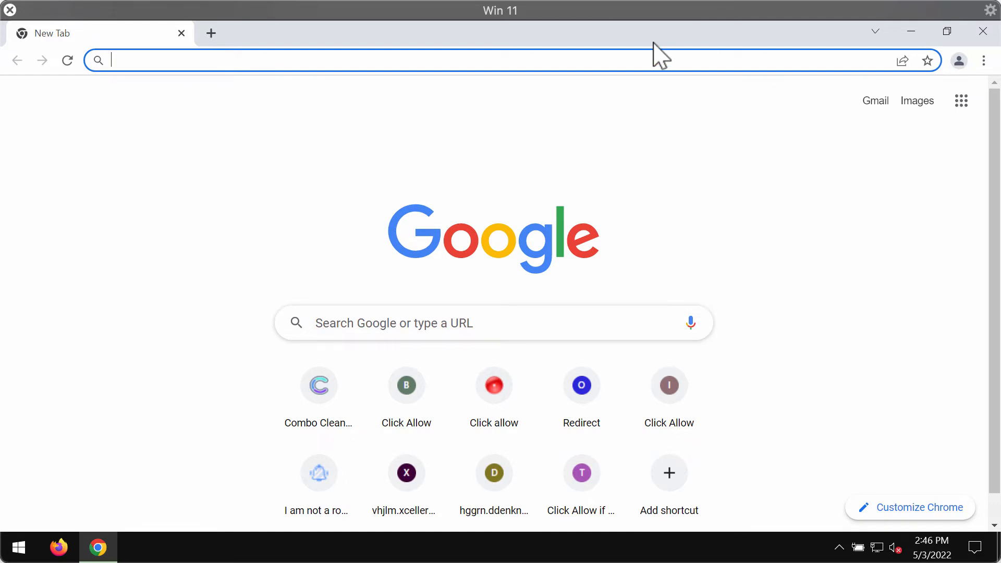
pyautogui.moveTo(987, 76)
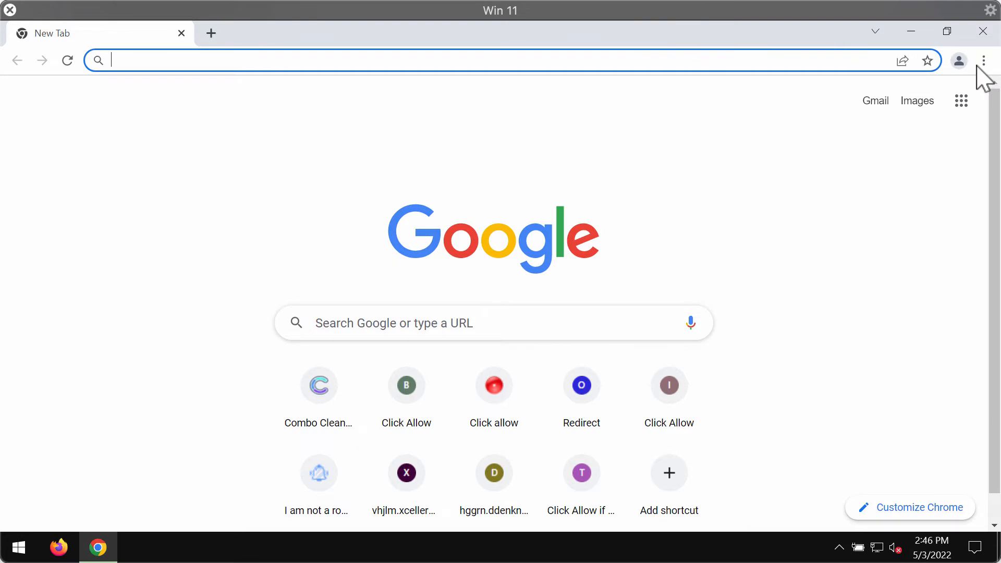
# Step: Open Chrome Settings from the three-dot menu
pyautogui.click(983, 60)
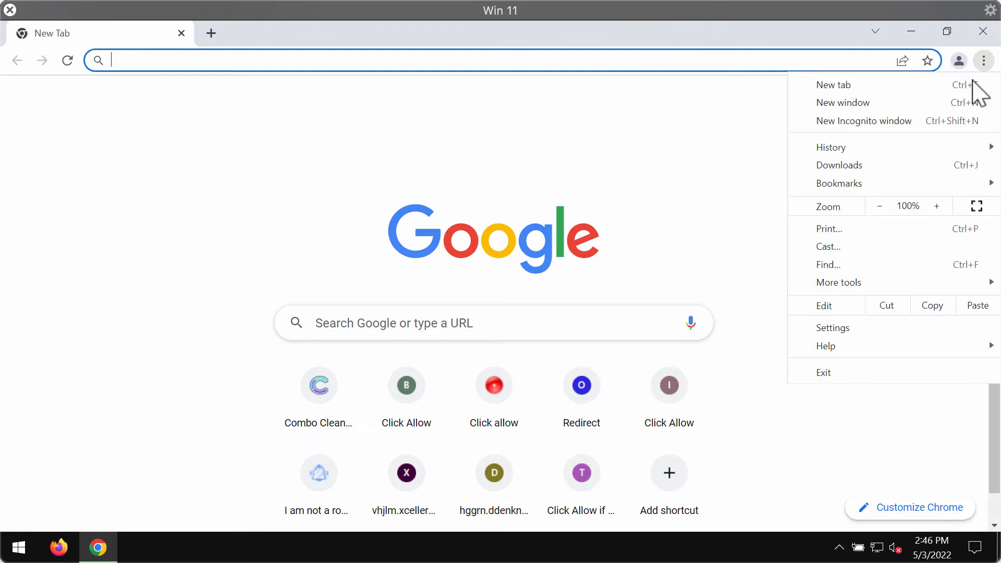
pyautogui.click(833, 327)
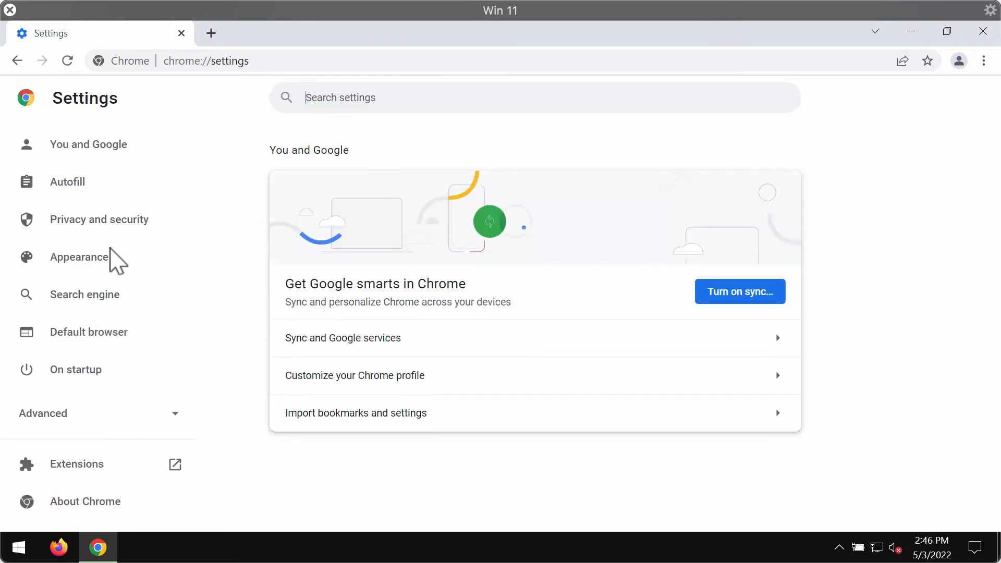
# Step: Go to Privacy and security > Site Settings and scroll to the notification permissions
pyautogui.click(99, 219)
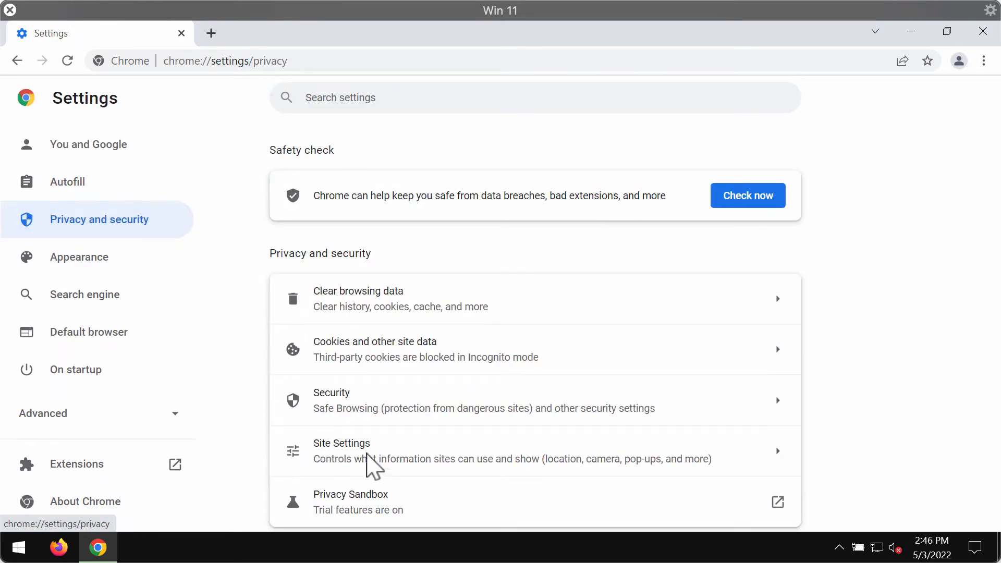
pyautogui.click(341, 443)
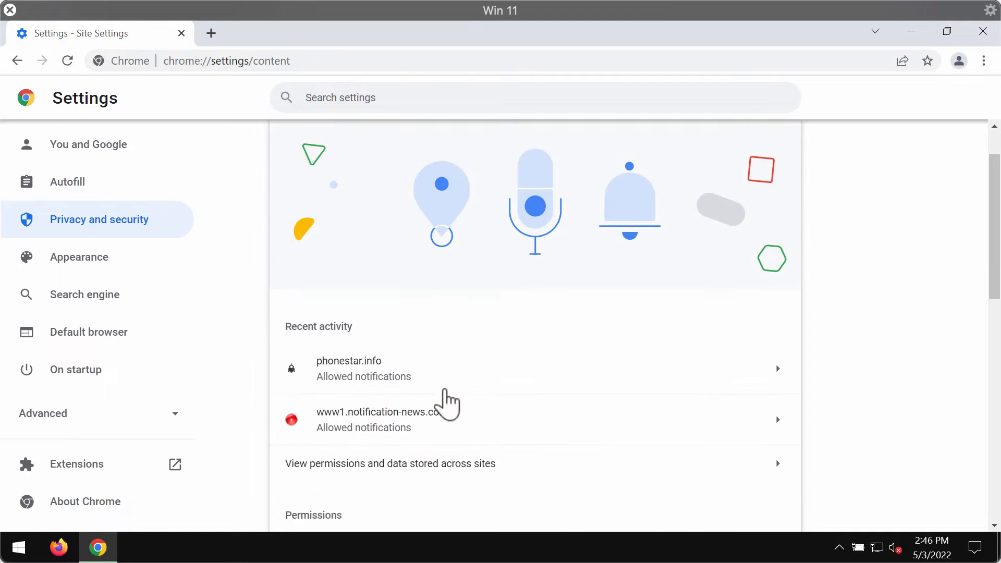
pyautogui.scroll(-3)
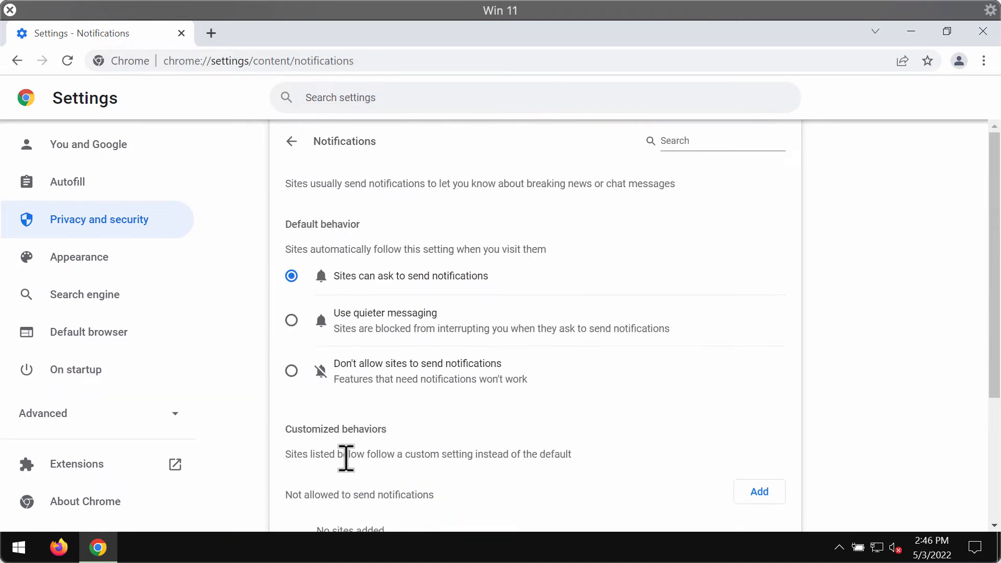
pyautogui.scroll(-3)
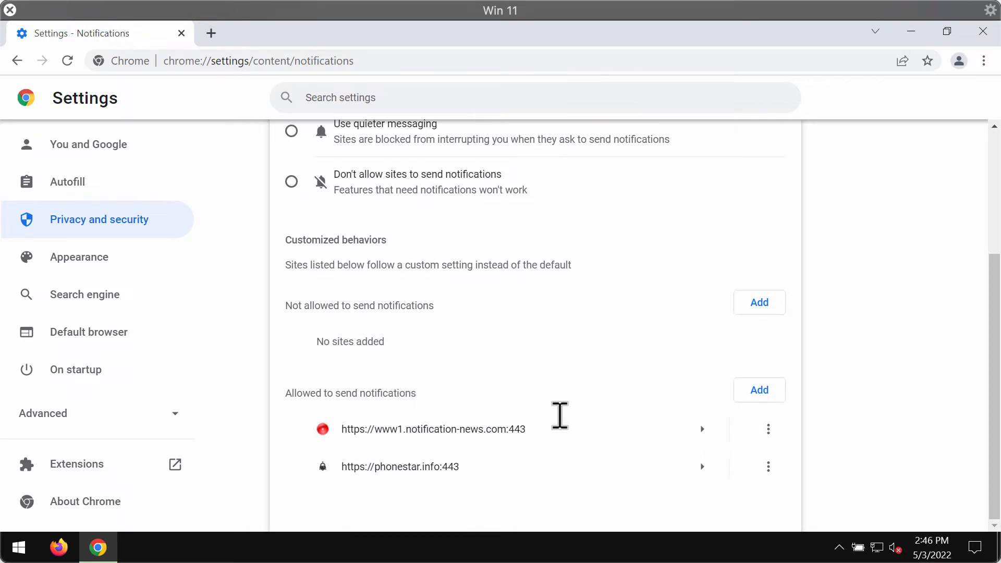
pyautogui.moveTo(615, 460)
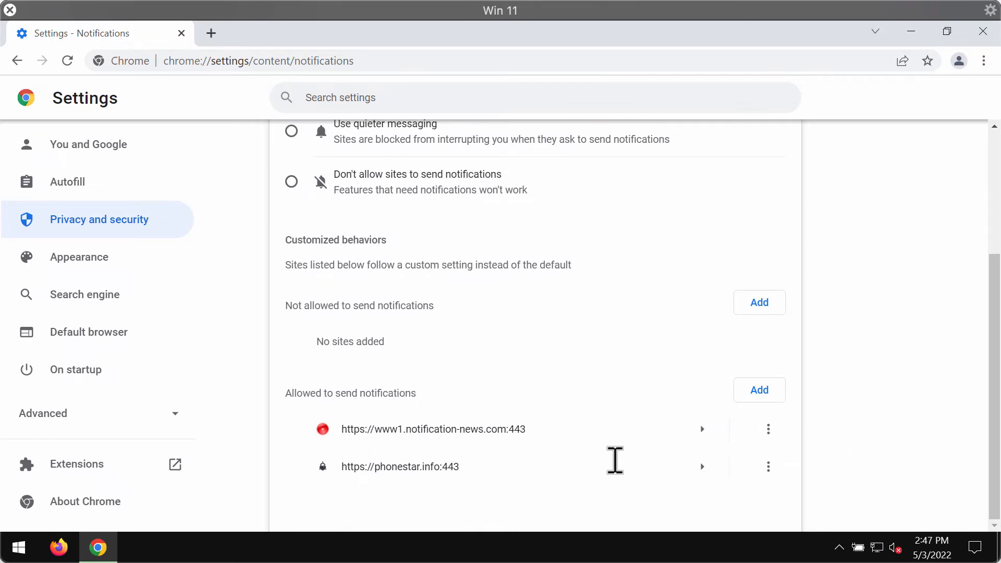
pyautogui.moveTo(500, 431)
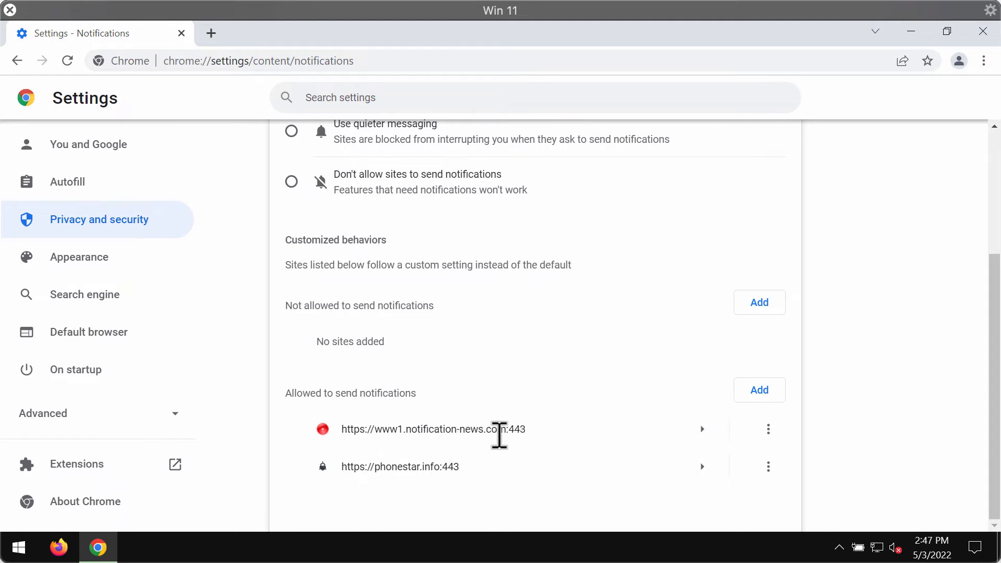
pyautogui.moveTo(710, 441)
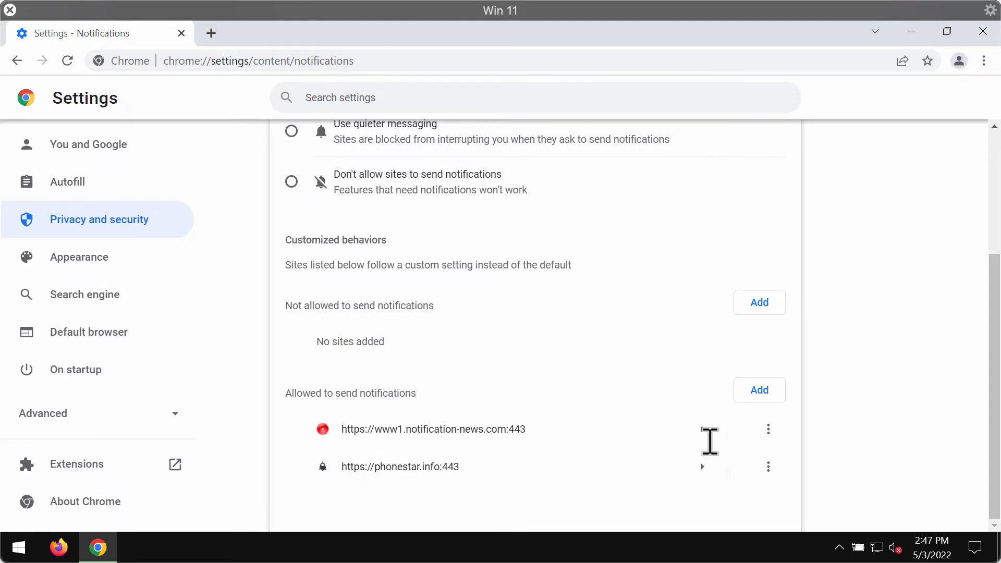
# Step: Remove an allowed spam site from the notification permissions list
pyautogui.click(769, 429)
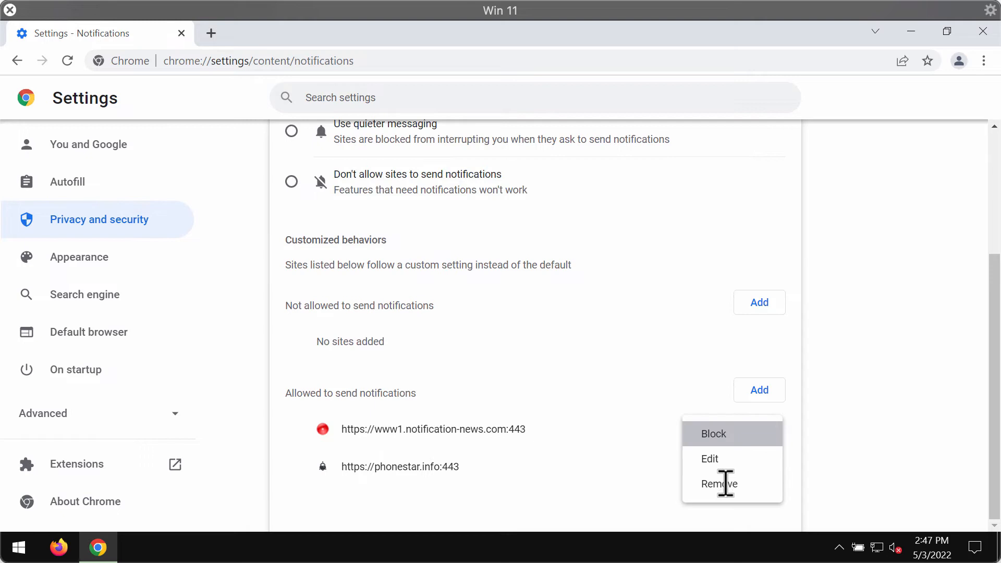
pyautogui.click(718, 484)
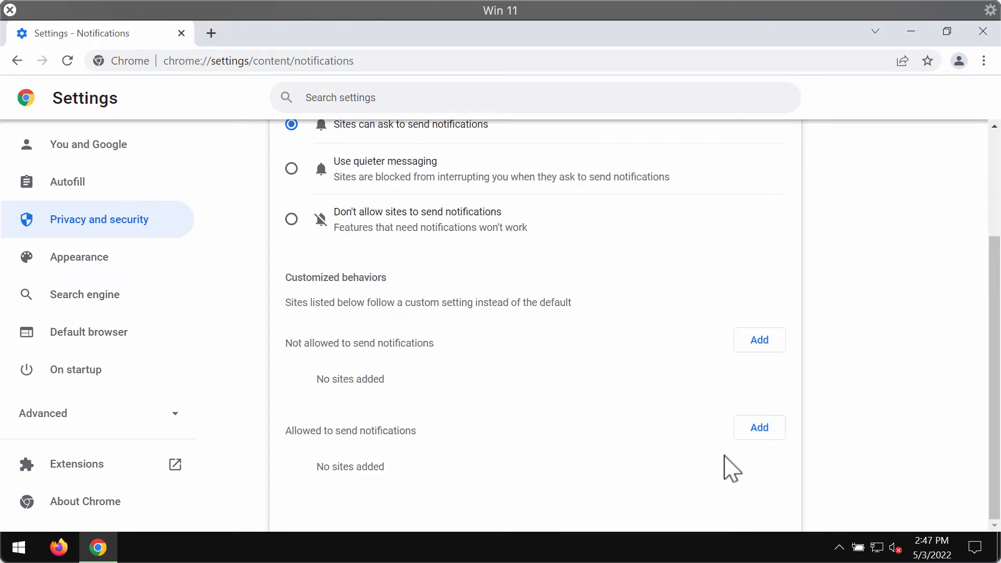
pyautogui.moveTo(439, 53)
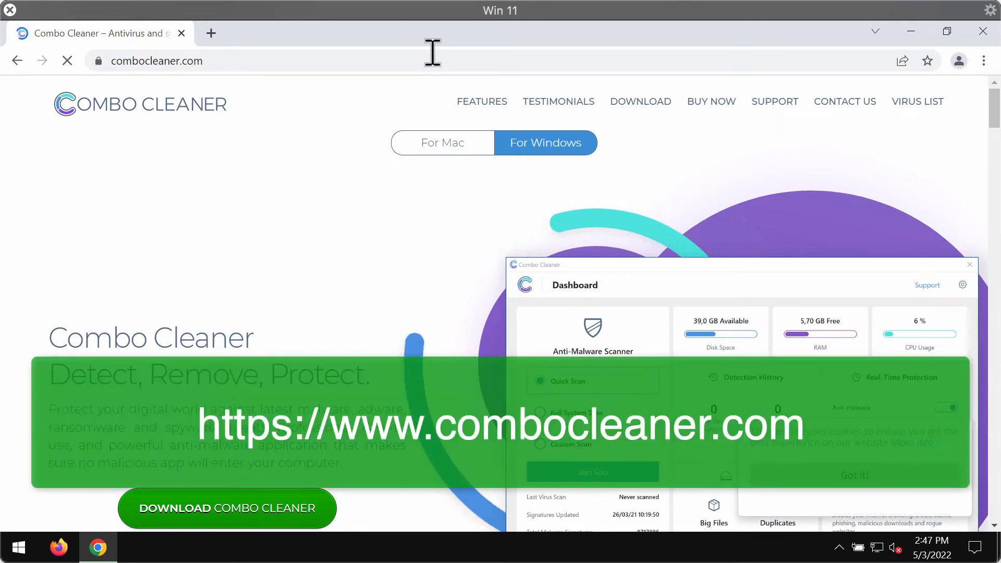
# Step: Leave the Combo Cleaner website and return to the desktop
pyautogui.click(67, 60)
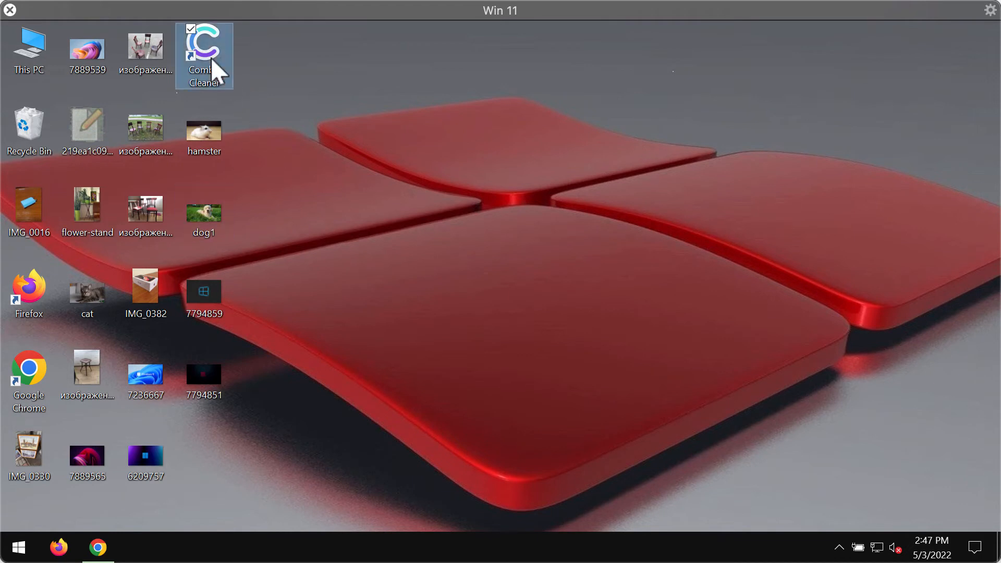
# Step: Launch Combo Cleaner from the desktop shortcut and start a Quick Scan
pyautogui.doubleClick(204, 44)
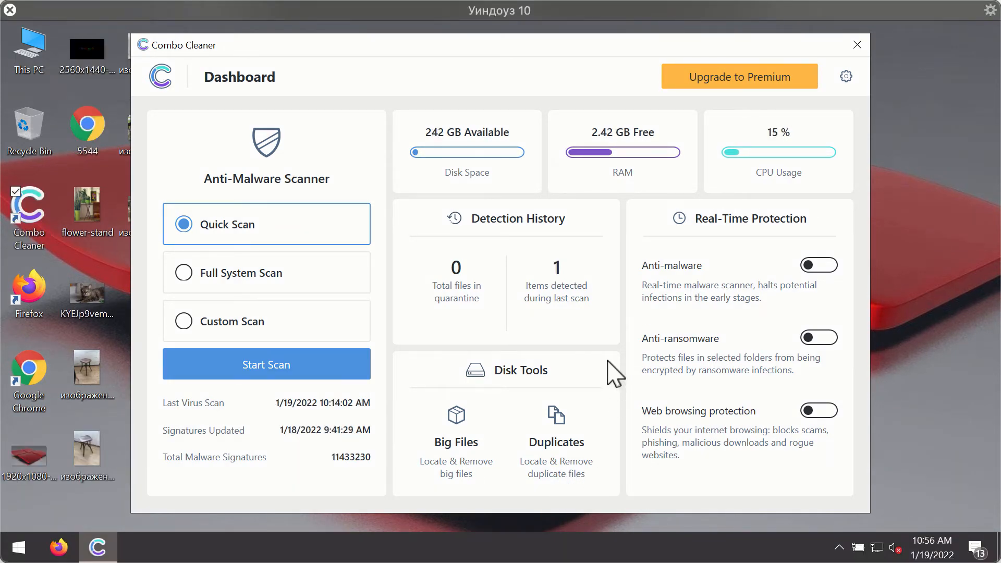
pyautogui.moveTo(654, 160)
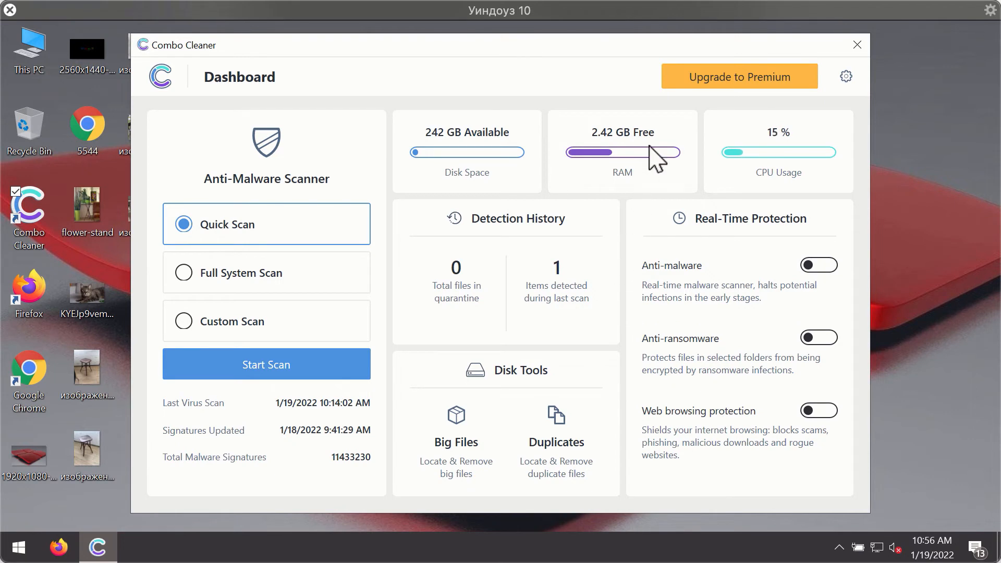
pyautogui.moveTo(412, 243)
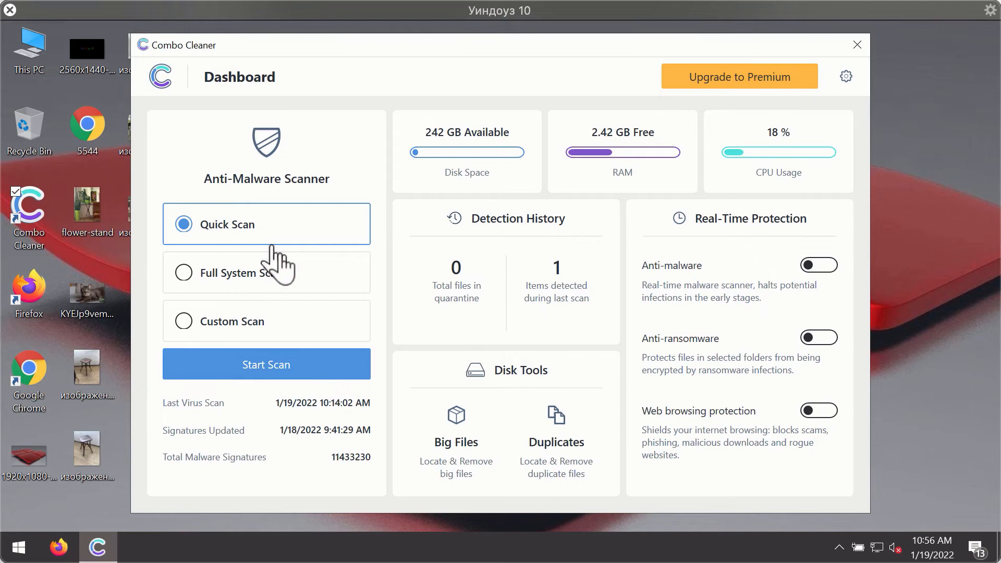
pyautogui.moveTo(305, 384)
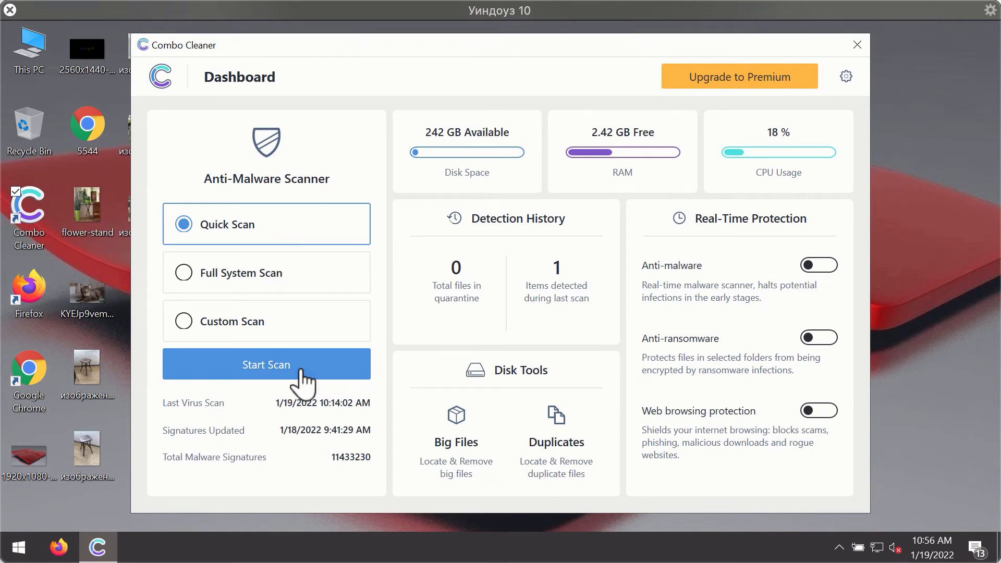
pyautogui.click(266, 365)
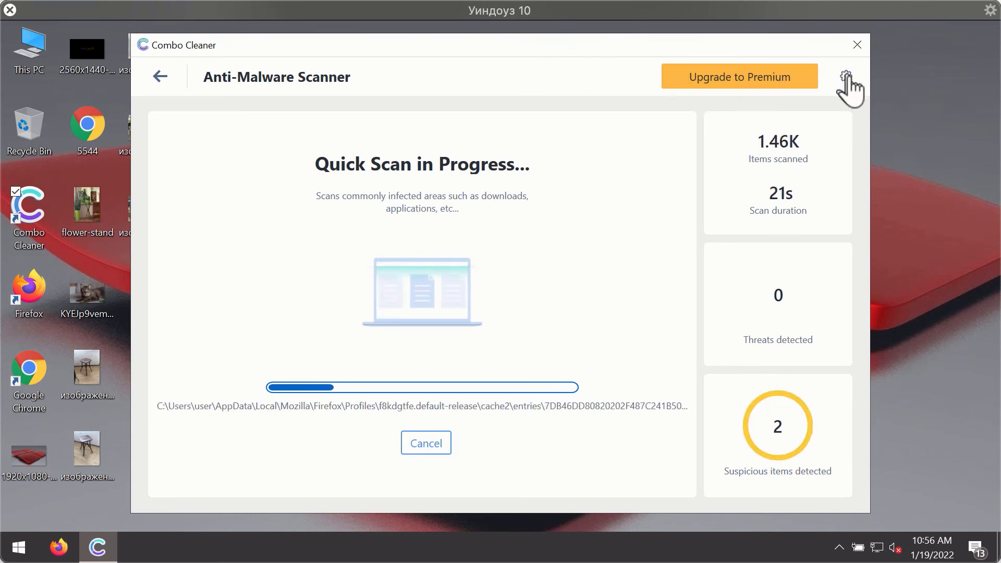
# Step: Open Combo Cleaner's Anti-Ransomware settings tab
pyautogui.click(846, 76)
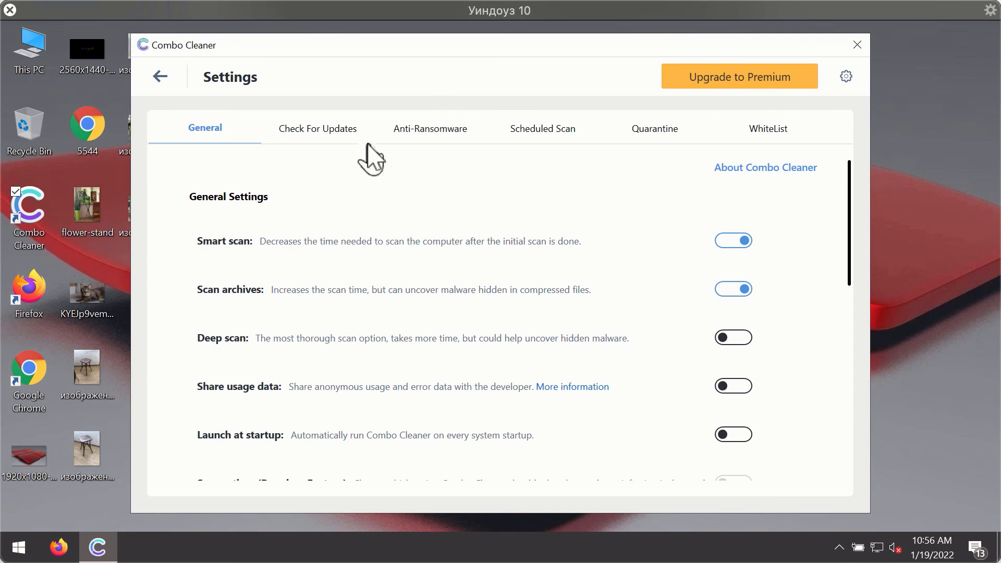
pyautogui.moveTo(425, 128)
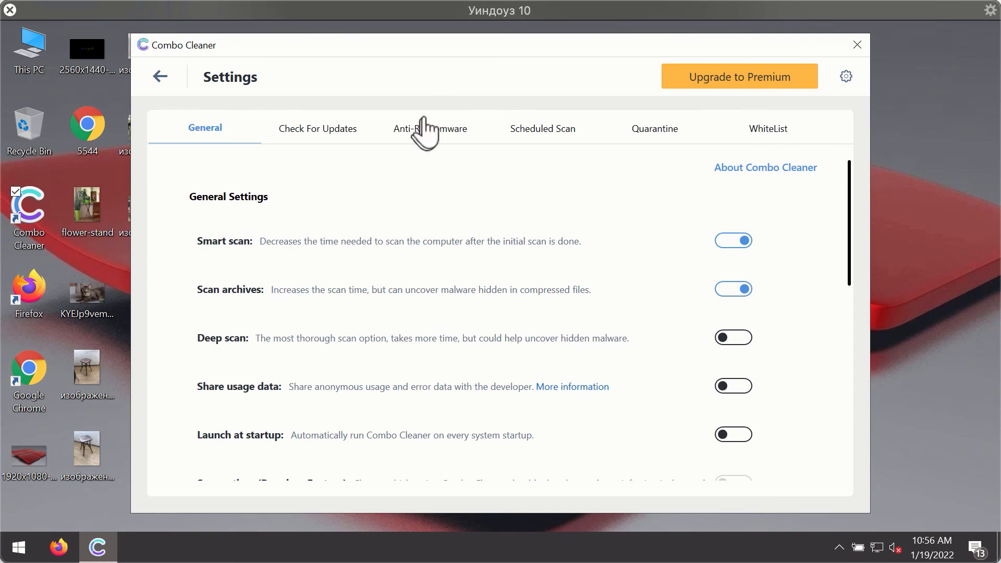
pyautogui.click(430, 129)
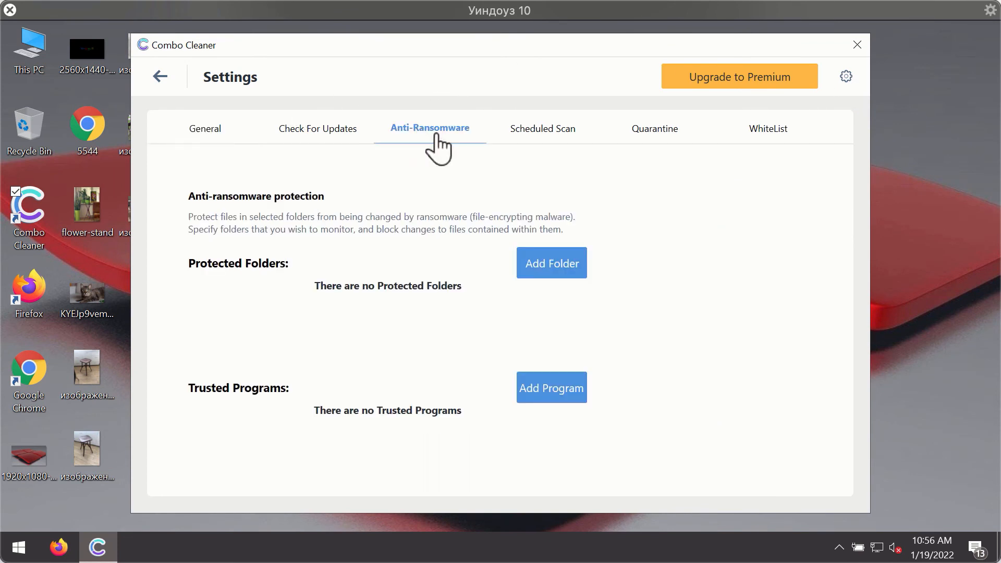
pyautogui.moveTo(429, 134)
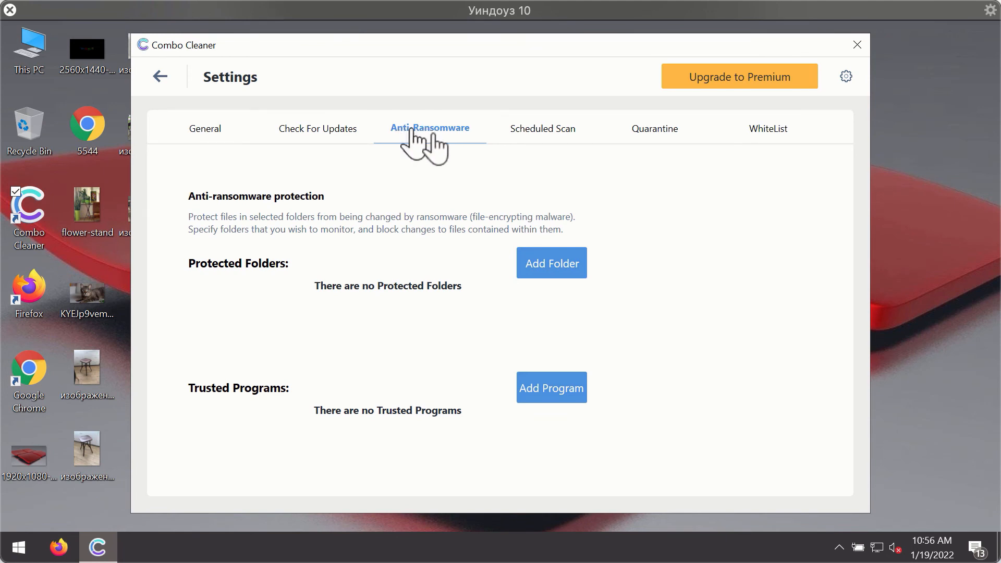
pyautogui.moveTo(700, 104)
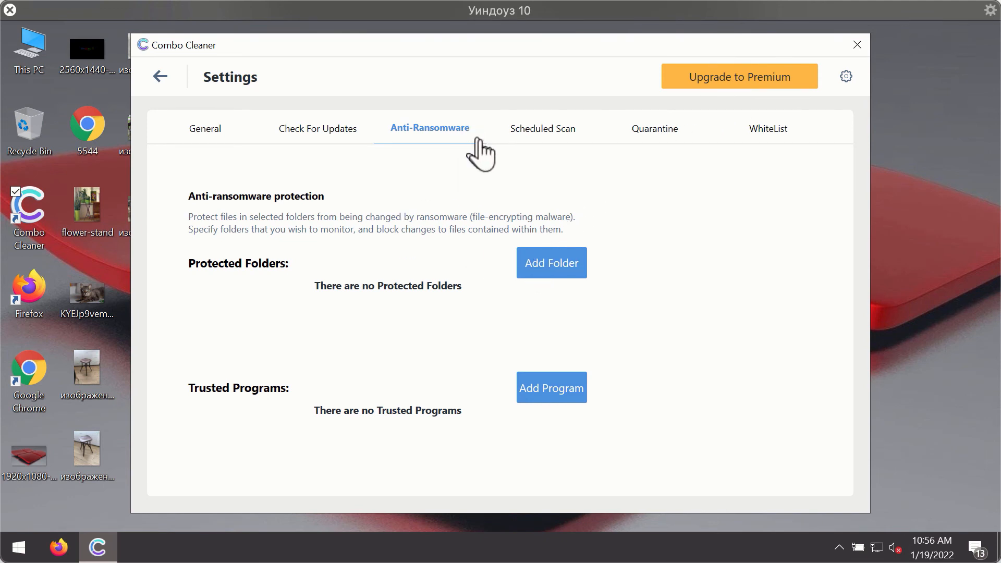
pyautogui.moveTo(651, 150)
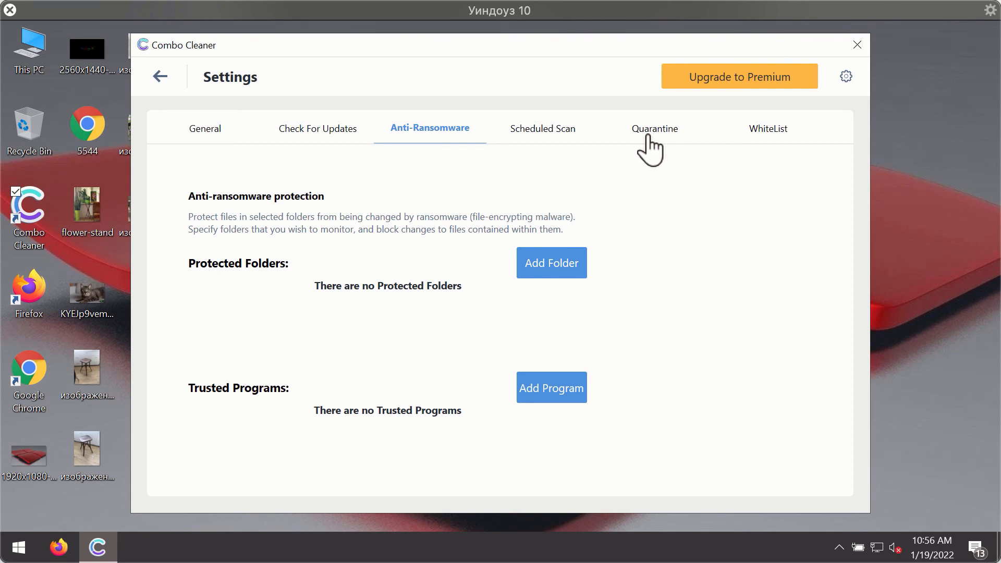
pyautogui.moveTo(560, 86)
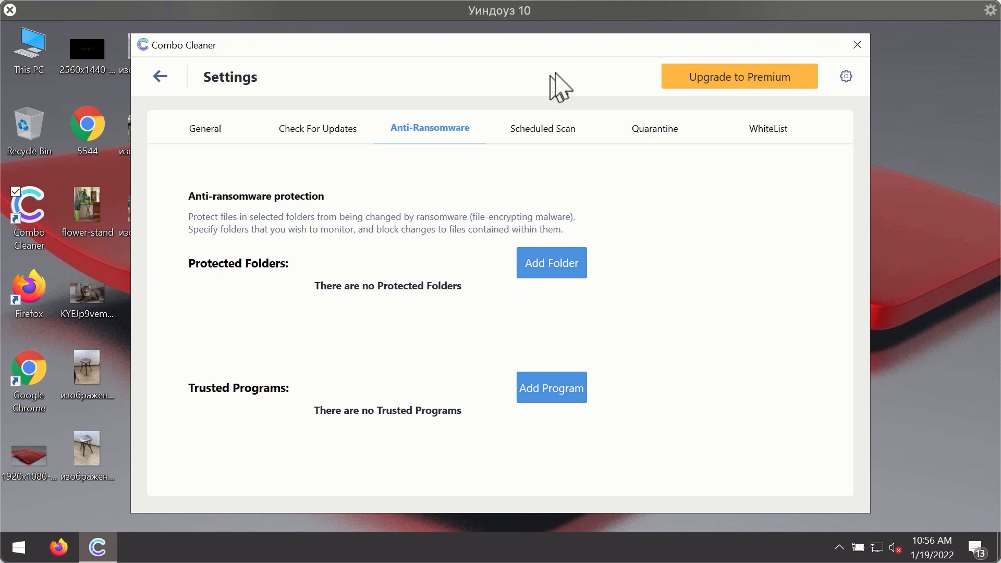
pyautogui.moveTo(618, 70)
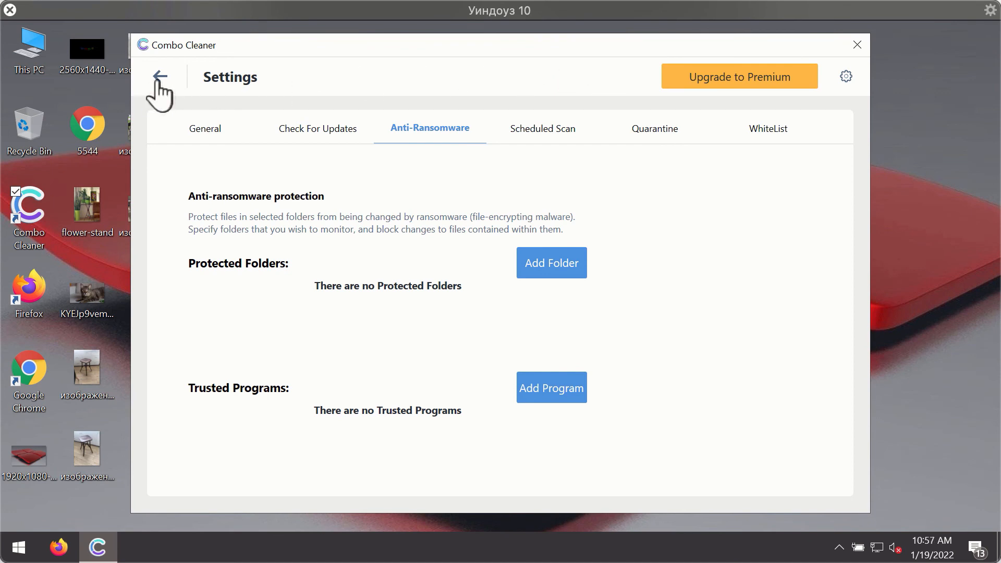
# Step: Return to the running Quick Scan, cancel it and confirm with Yes
pyautogui.click(159, 77)
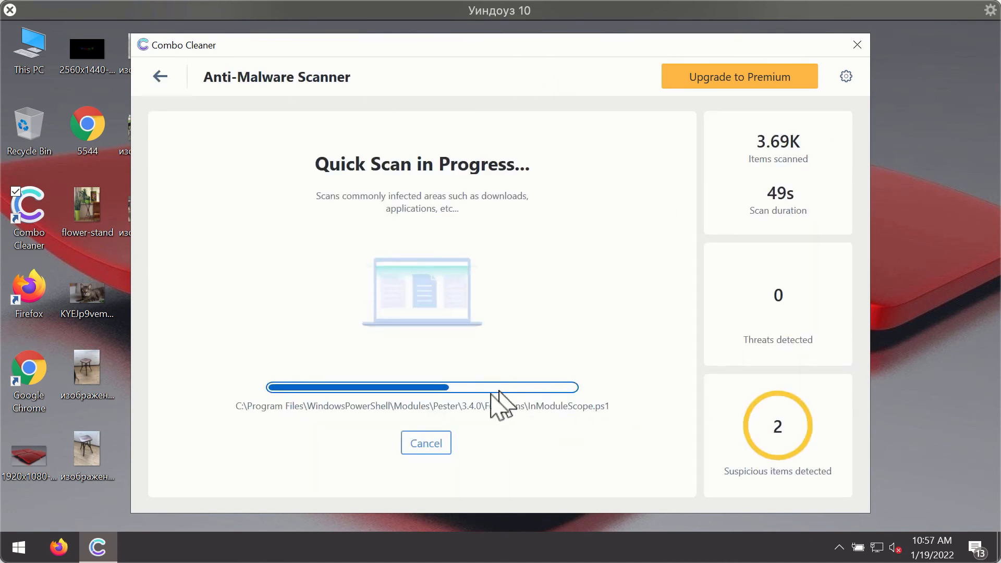
pyautogui.click(426, 442)
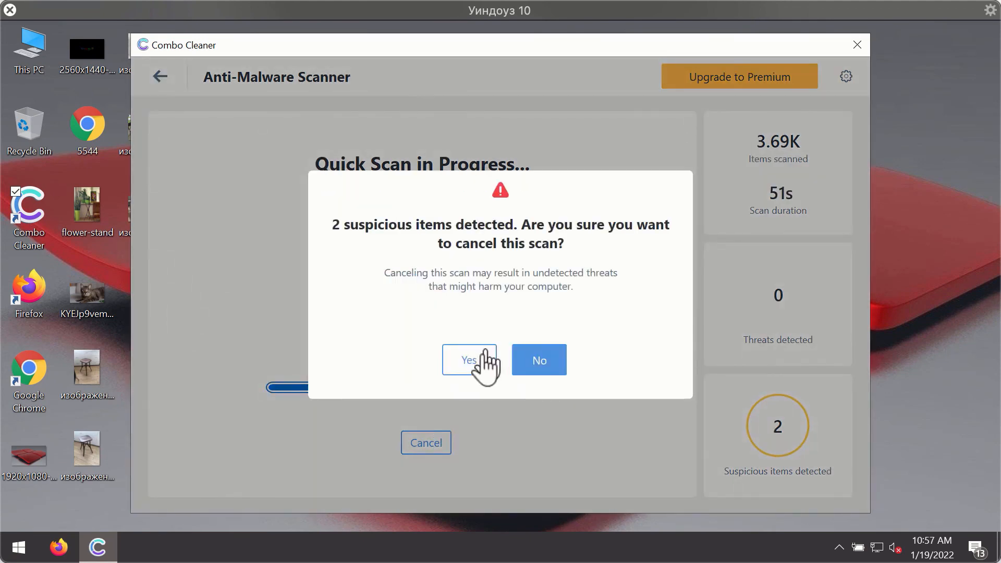
pyautogui.click(468, 359)
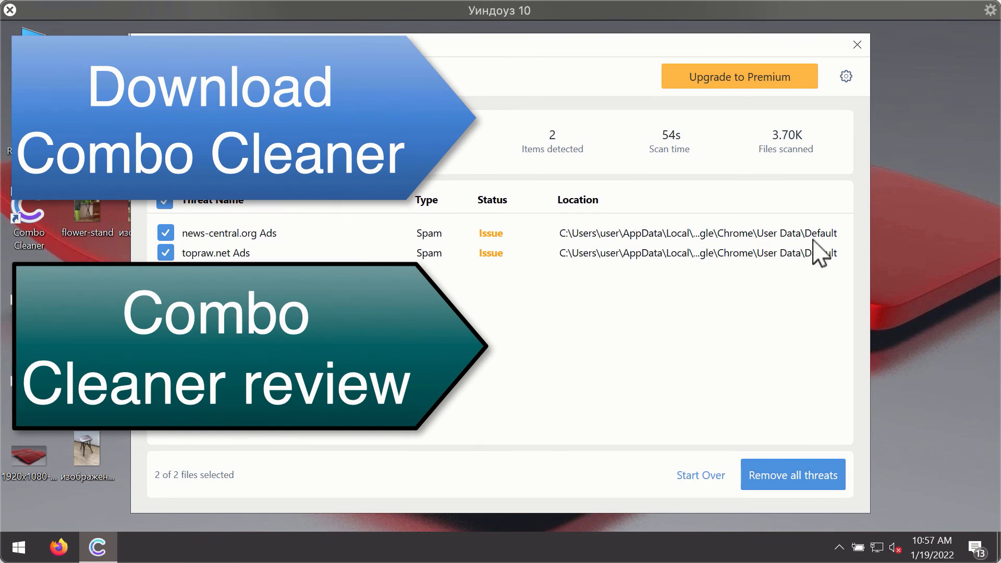
pyautogui.moveTo(782, 182)
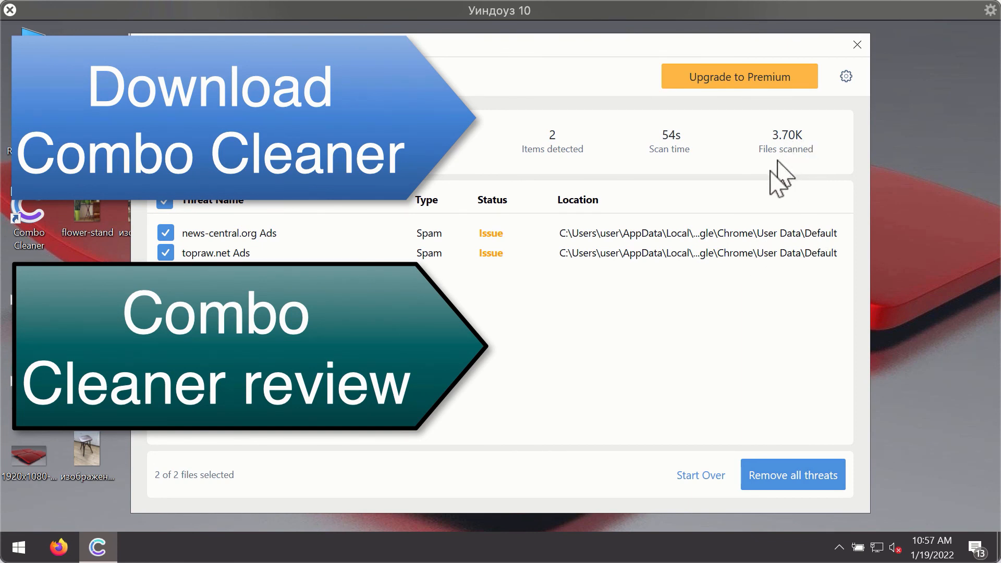
pyautogui.moveTo(741, 262)
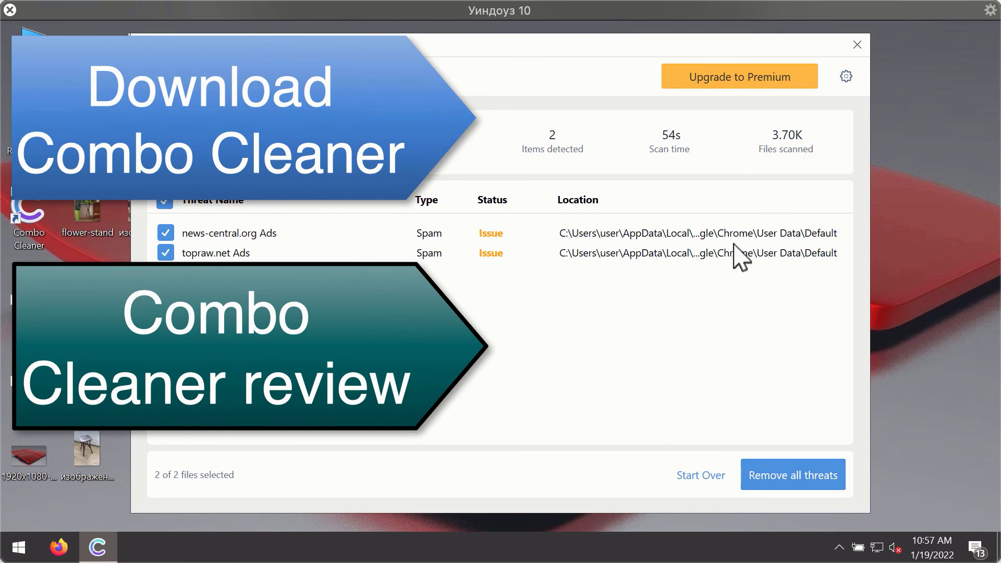
pyautogui.moveTo(741, 256)
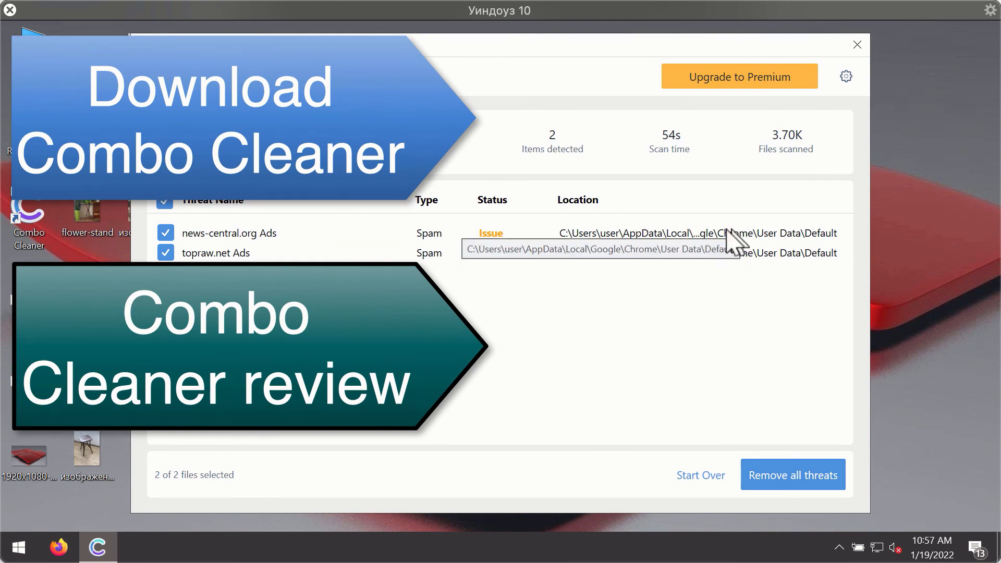